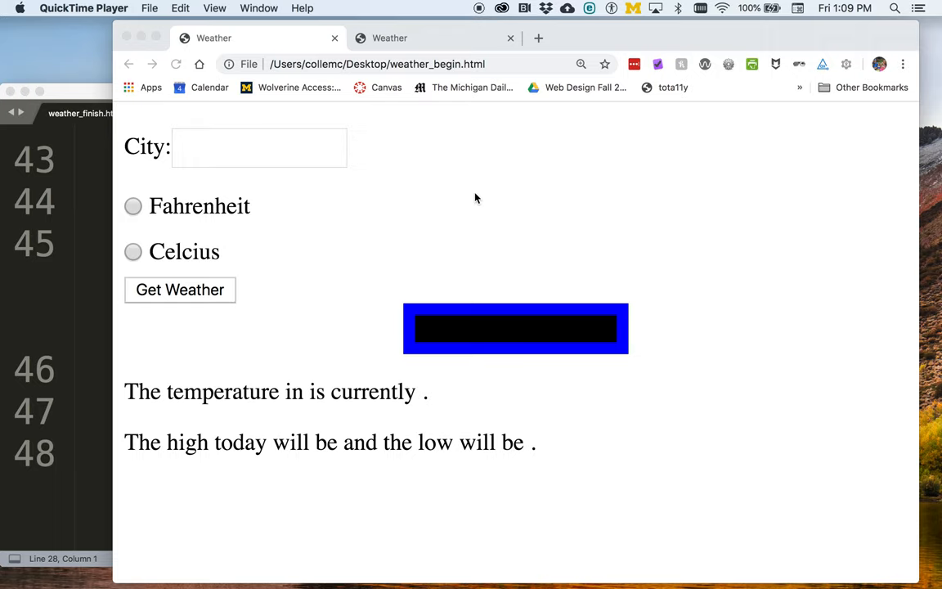
mouse_move(367, 228)
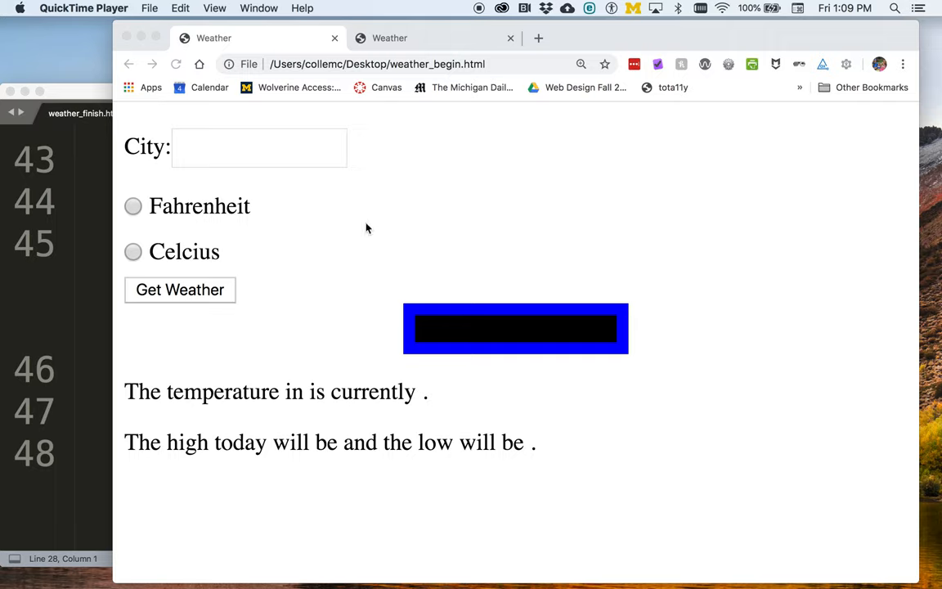
mouse_move(274, 182)
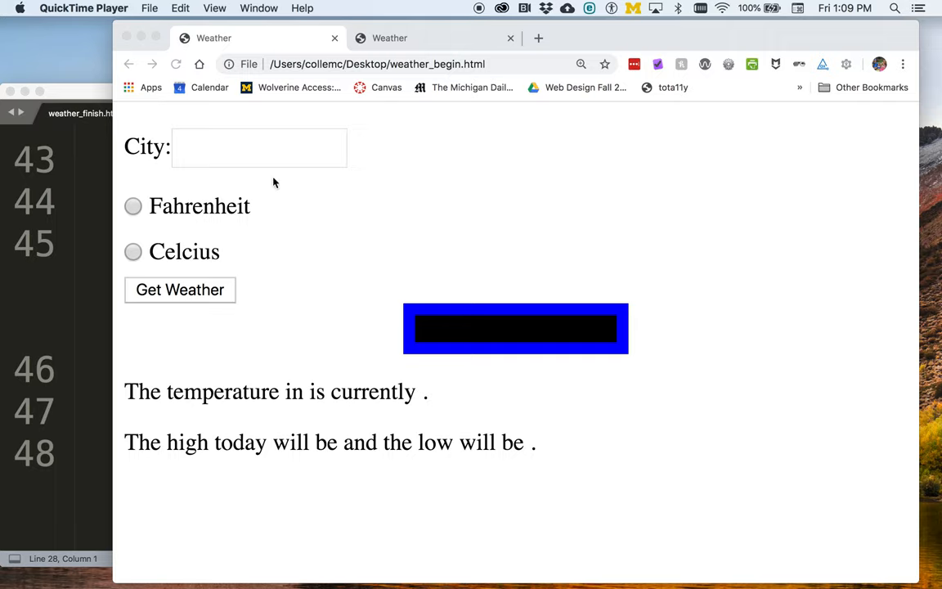
mouse_move(174, 216)
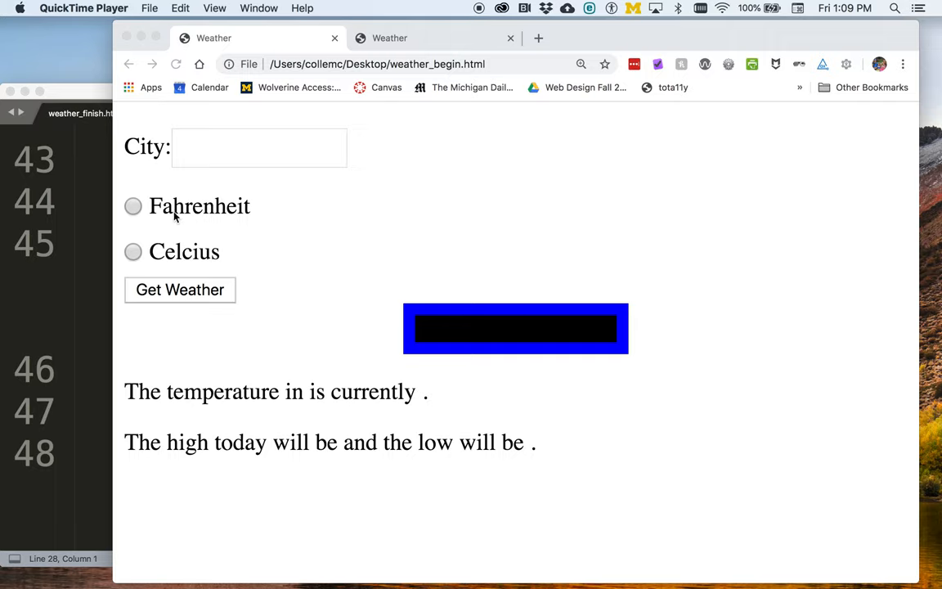
mouse_move(197, 302)
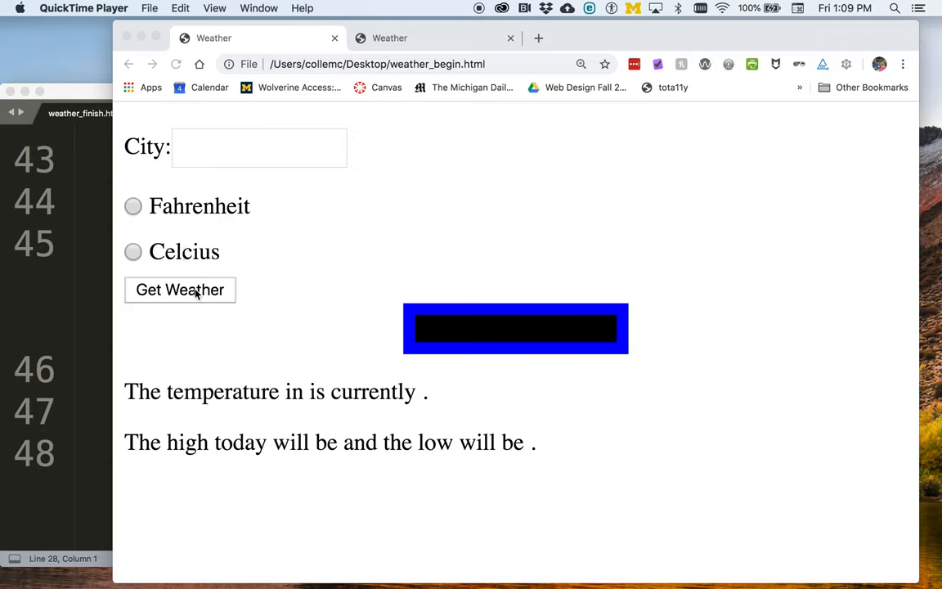
mouse_move(505, 355)
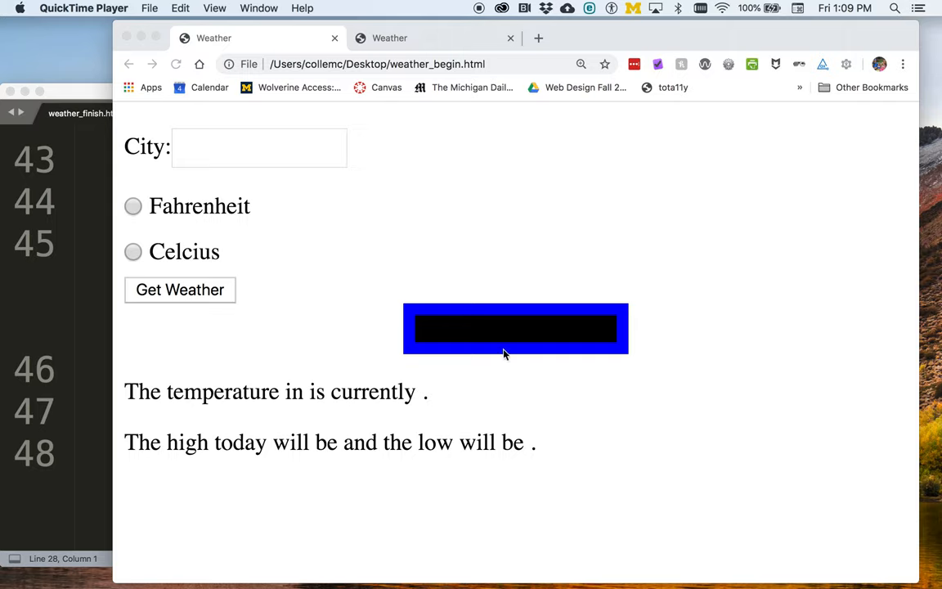
mouse_move(248, 409)
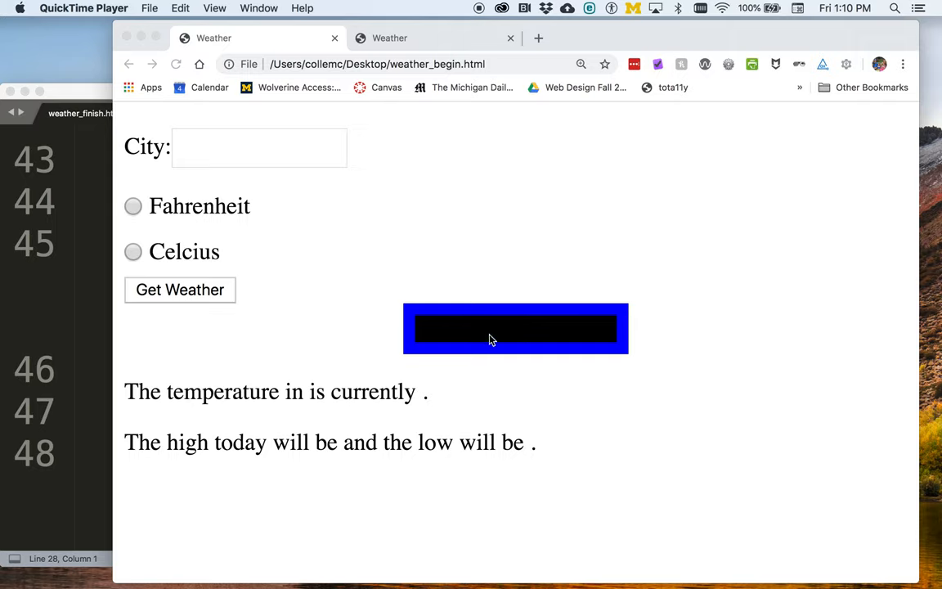
mouse_move(96, 327)
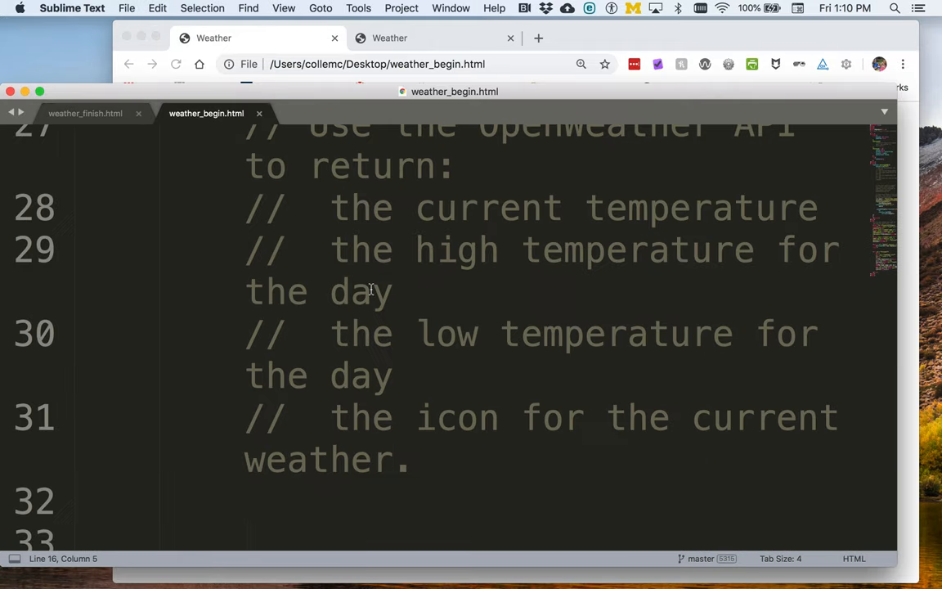
Step: Scroll weather_begin.html to the OpenWeather query line with the YourWeatherAppID placeholder
scroll(down, 3)
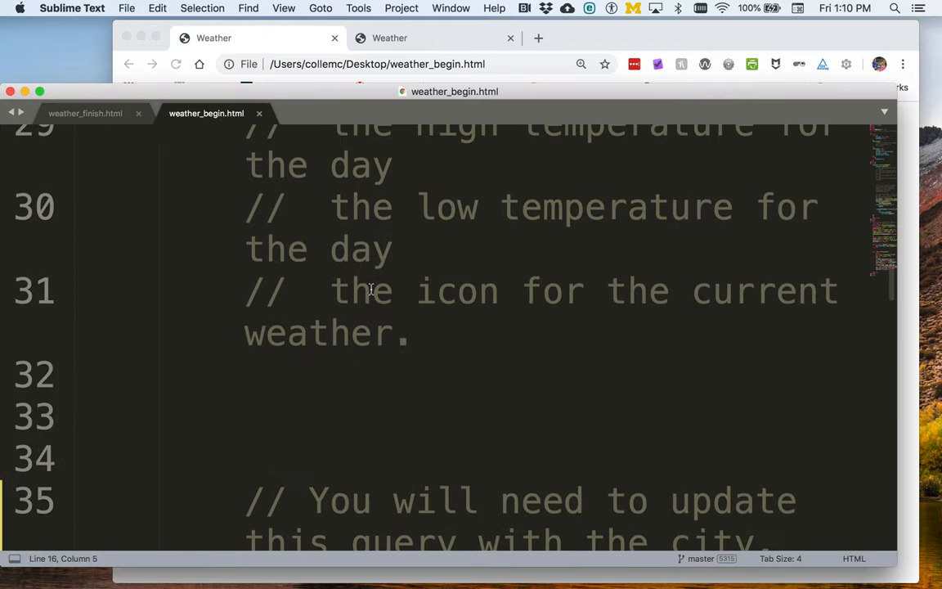
scroll(down, 3)
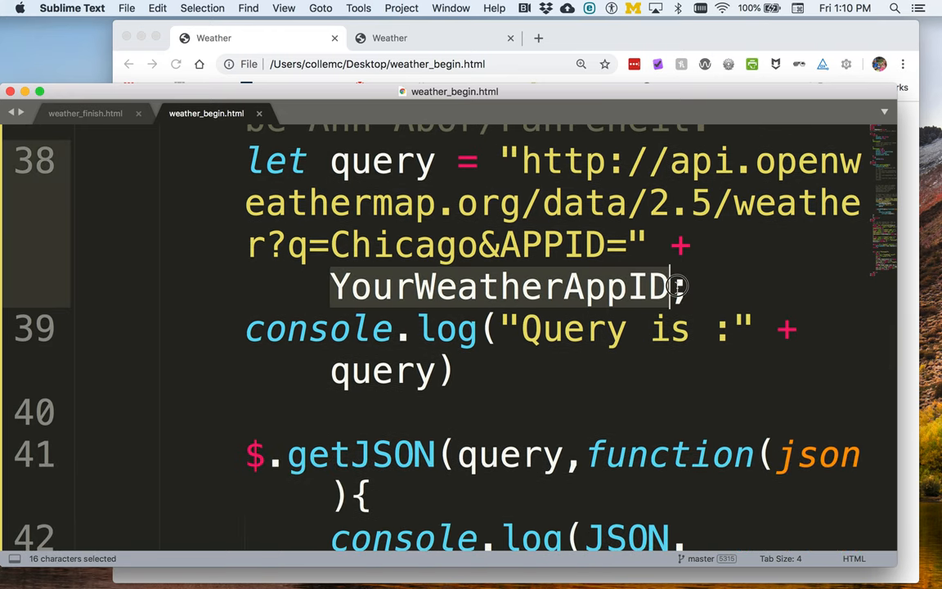
mouse_move(450, 287)
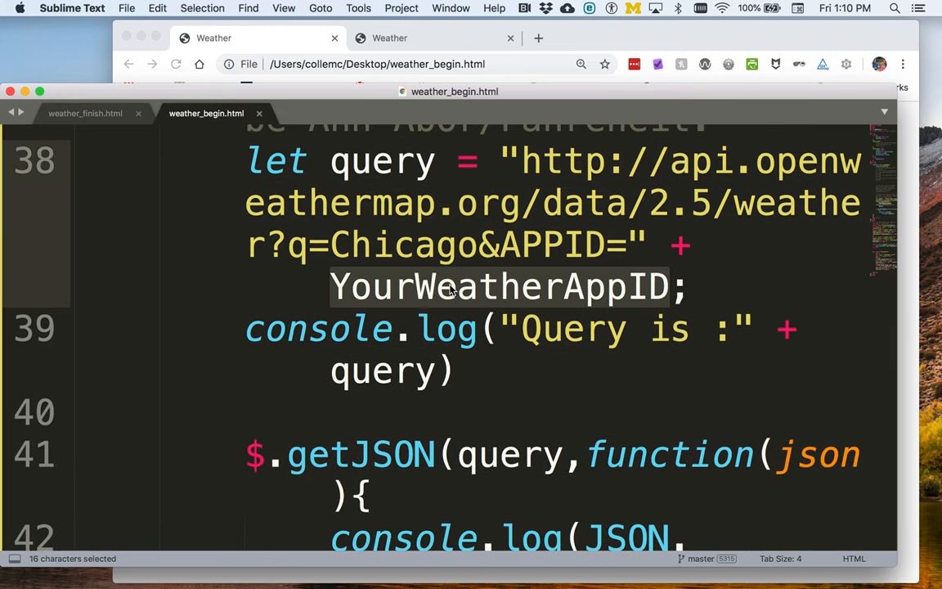
mouse_move(598, 293)
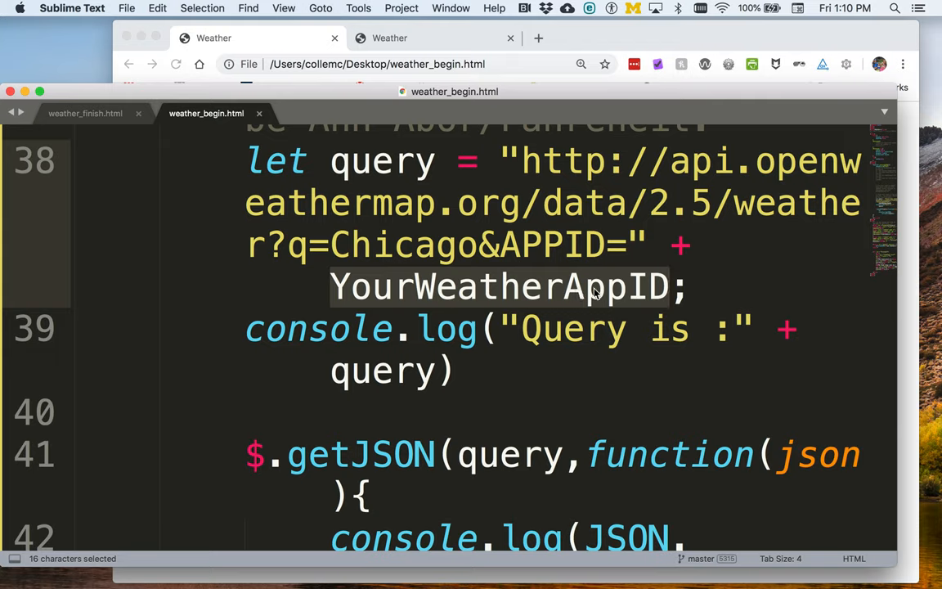
mouse_move(280, 64)
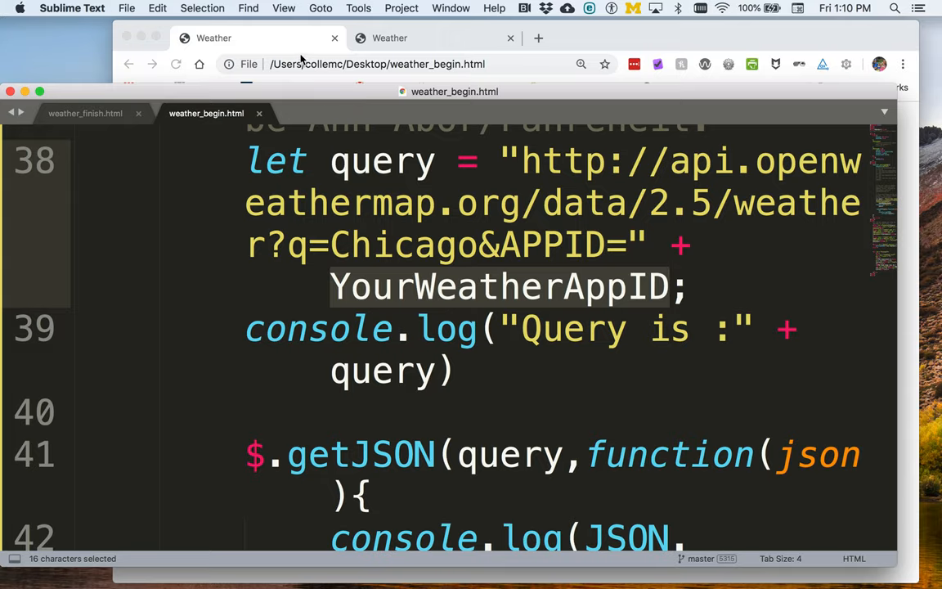
click(389, 37)
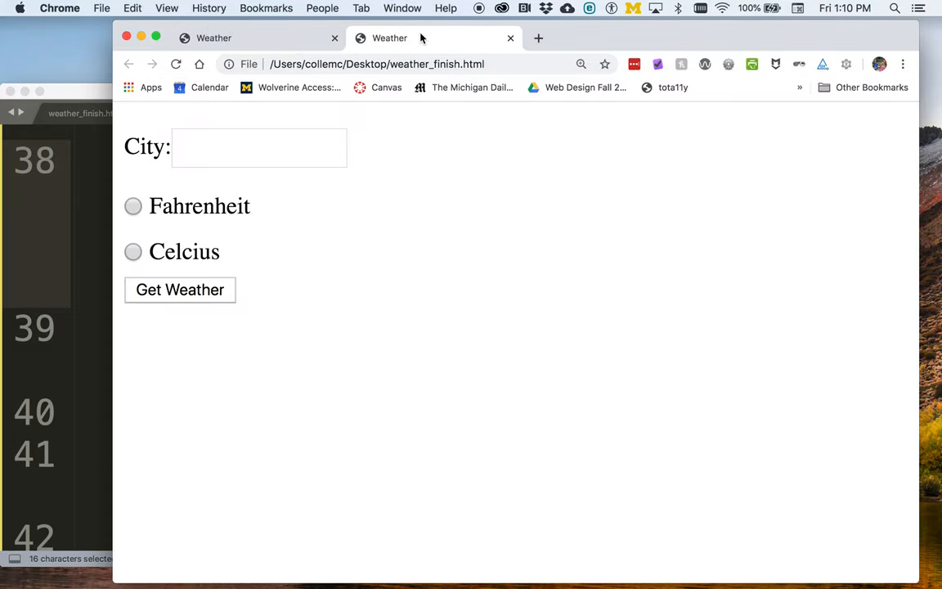
mouse_move(404, 423)
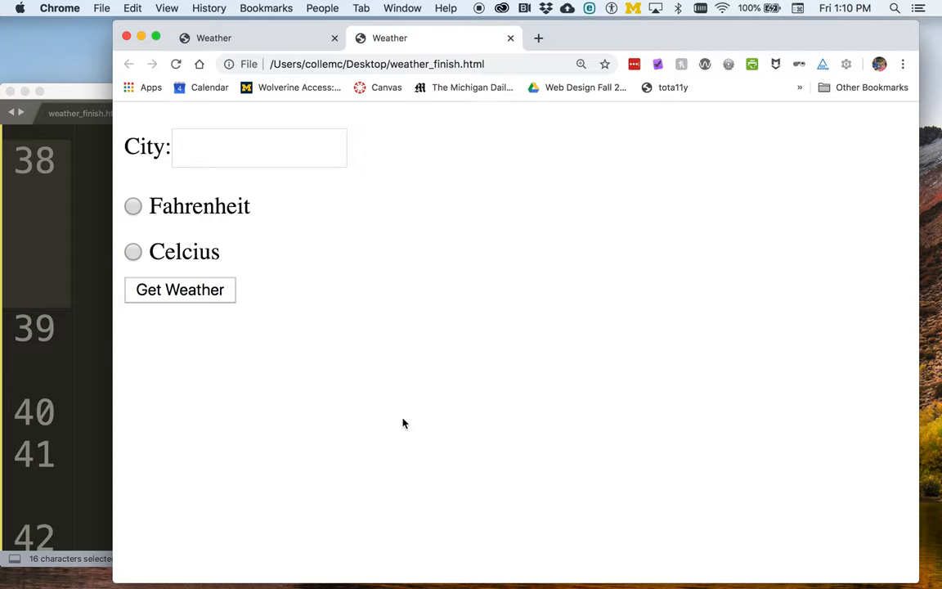
mouse_move(235, 315)
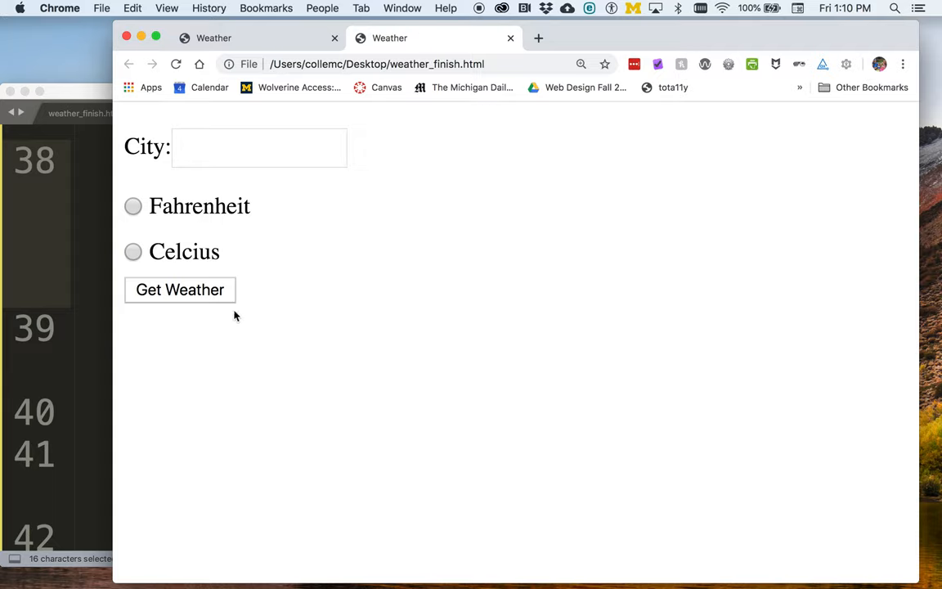
Step: Fetch Ann Arbor's weather with Get Weather, showing current temperature 33.15 with high and low
click(180, 289)
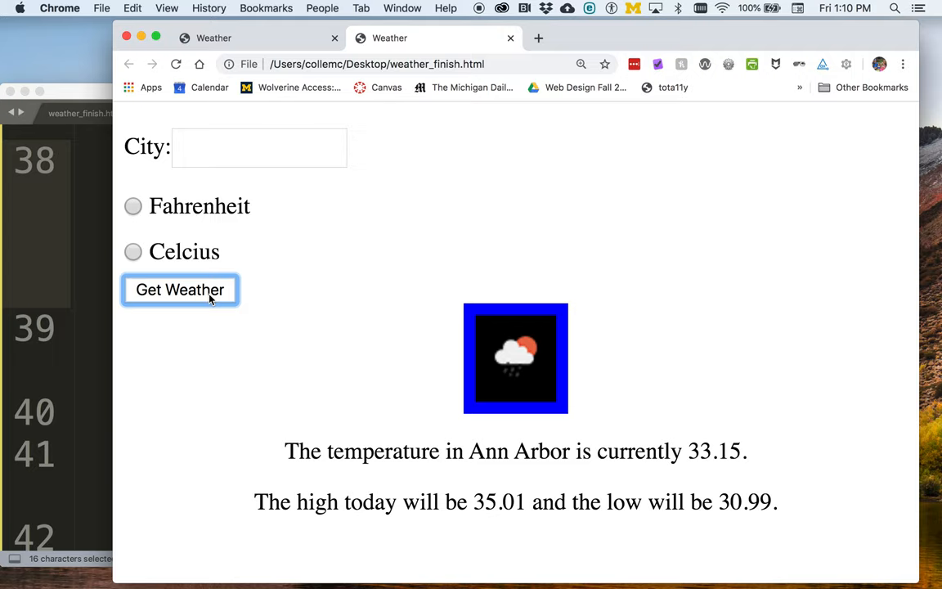
mouse_move(473, 491)
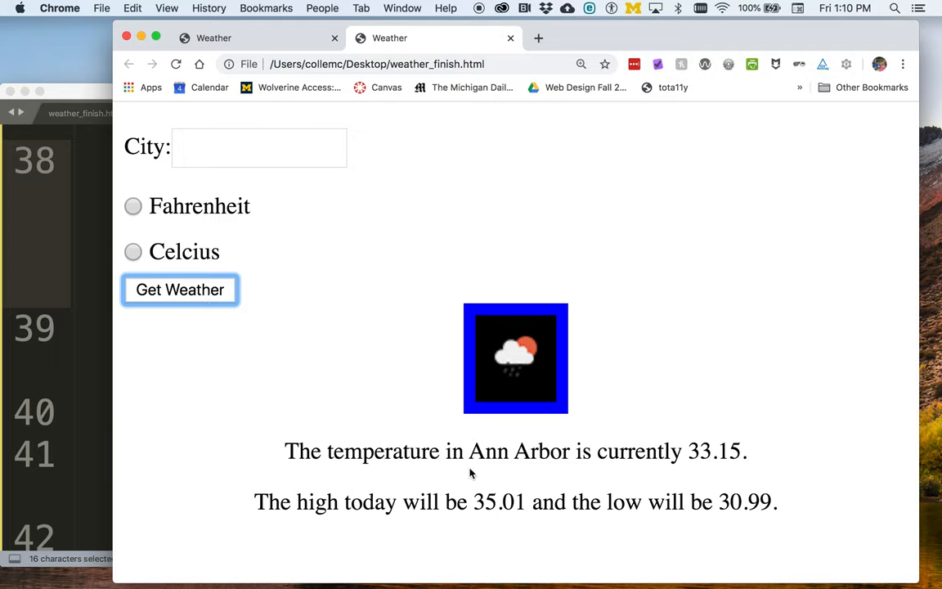
mouse_move(610, 461)
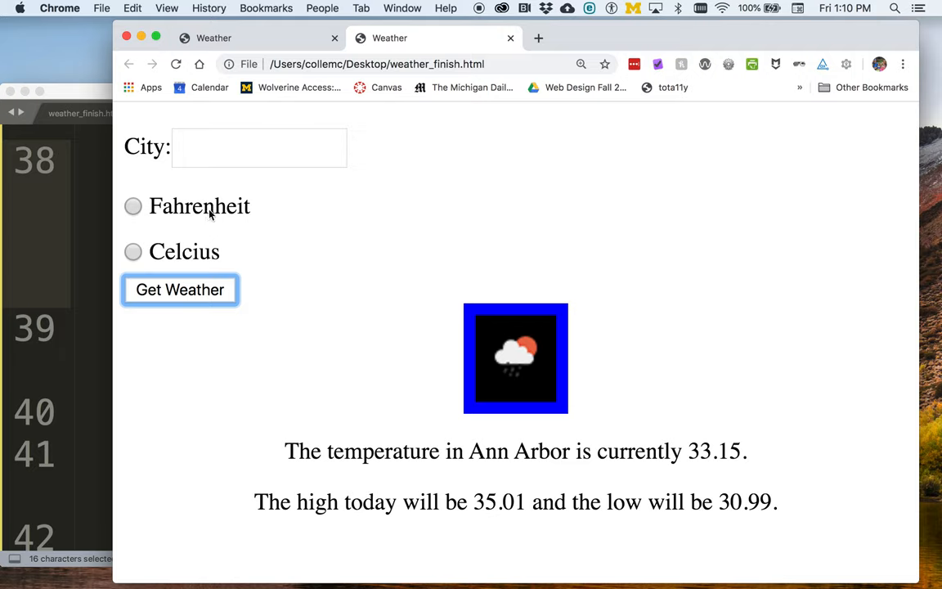
mouse_move(284, 278)
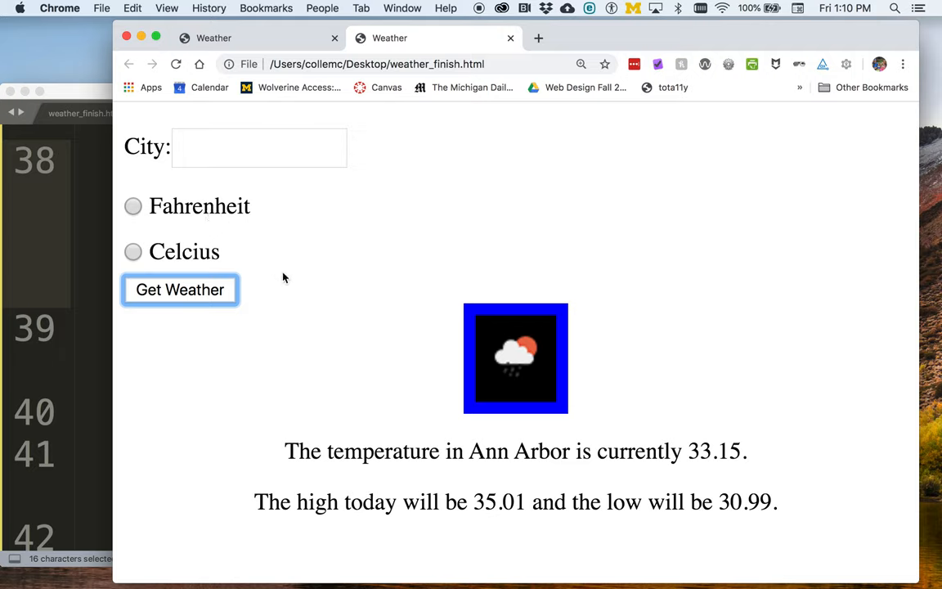
Step: Look up London in Celsius: current 6.74, high 8, low 5.56
click(259, 147)
text(London)
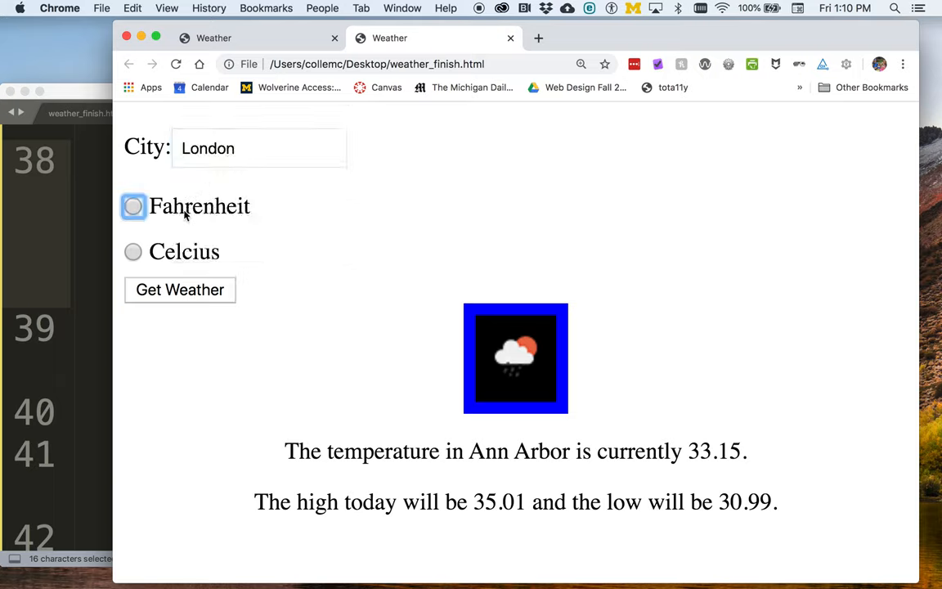
click(132, 251)
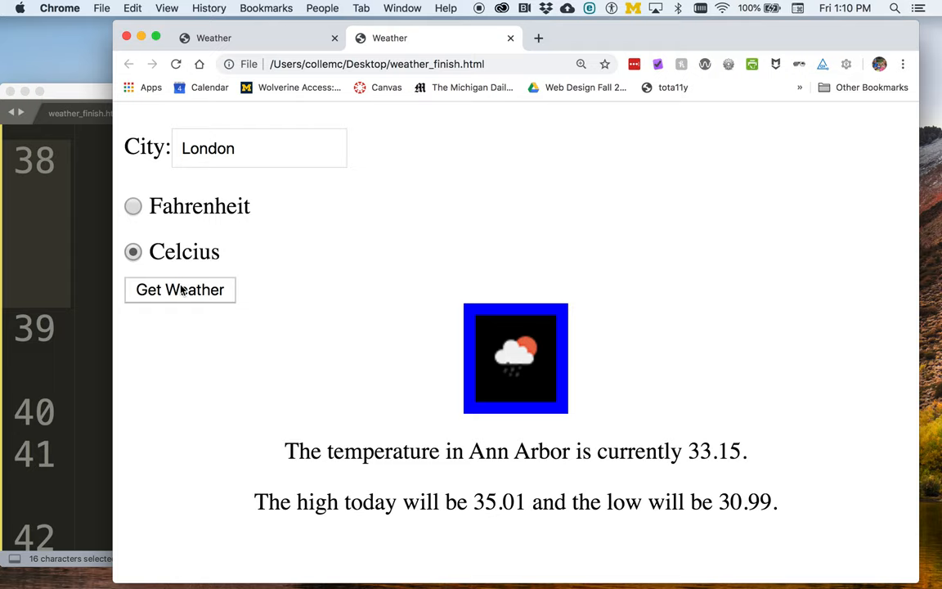
click(180, 289)
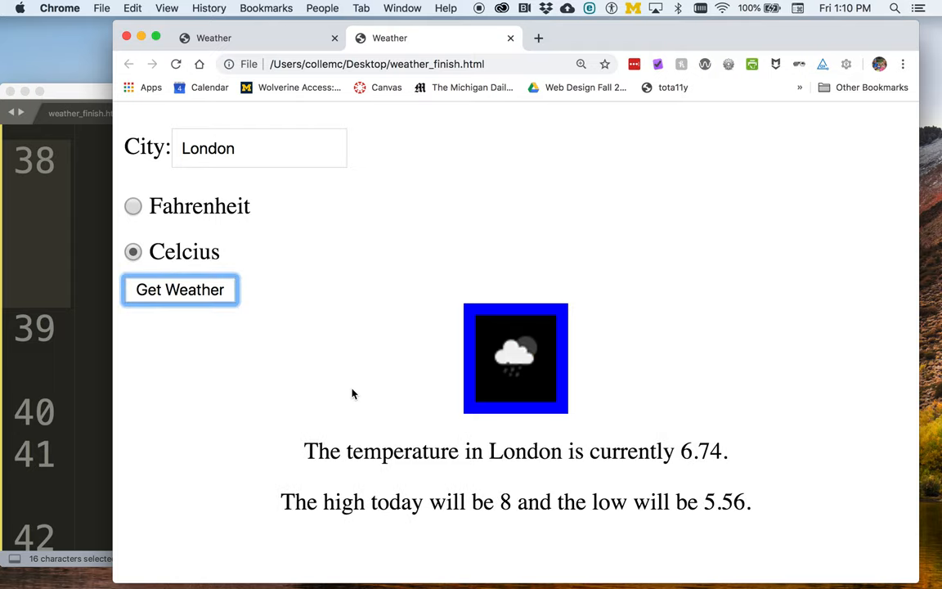
mouse_move(522, 433)
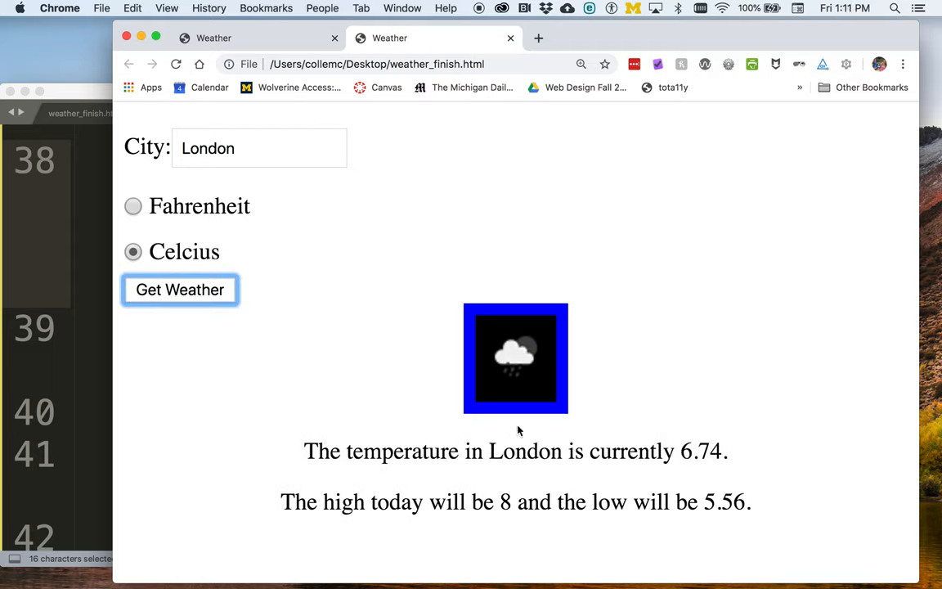
mouse_move(526, 362)
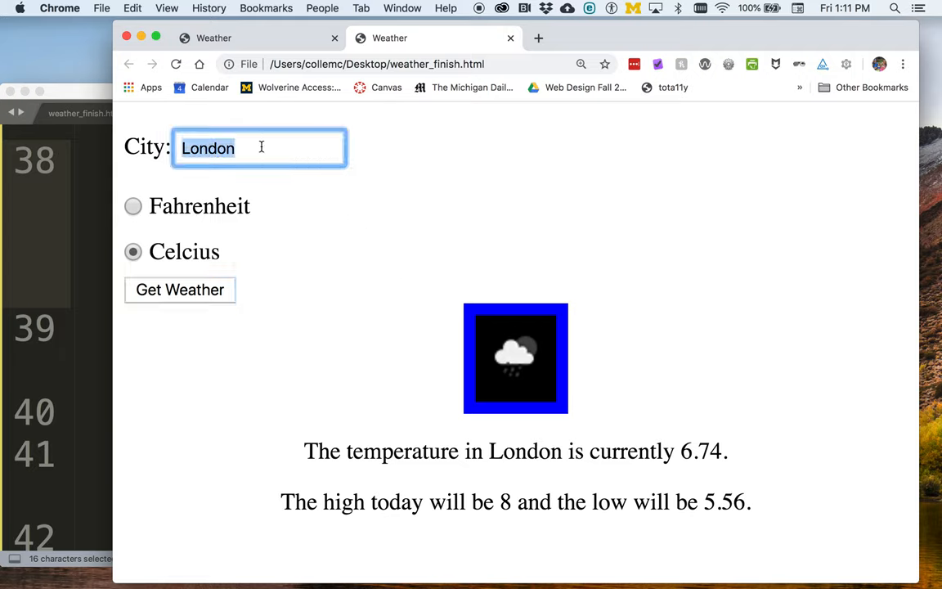
Step: Enter Melbourne as the city and fetch its weather: current 8.18, high 11.11, low 5.56
text(Melbo)
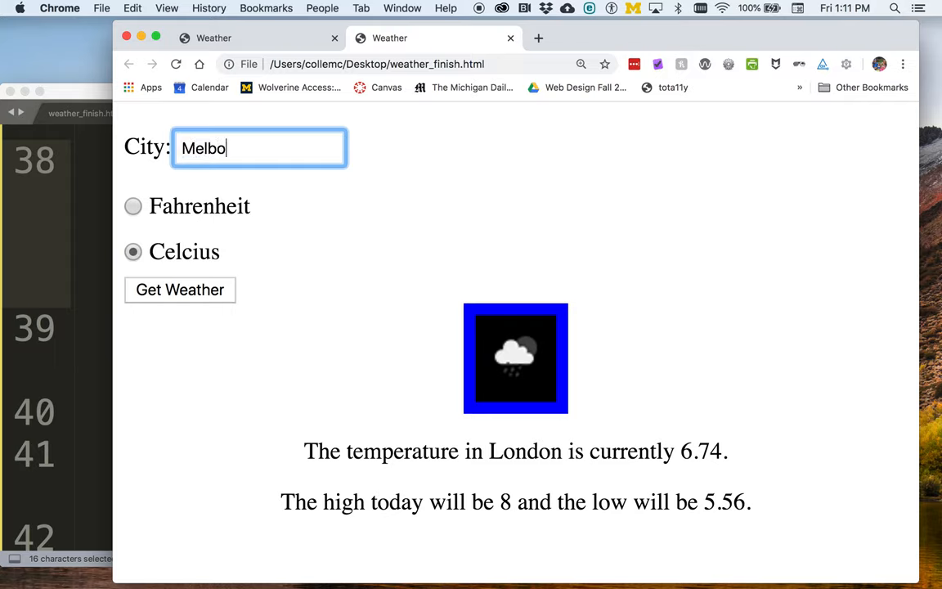
text(urne)
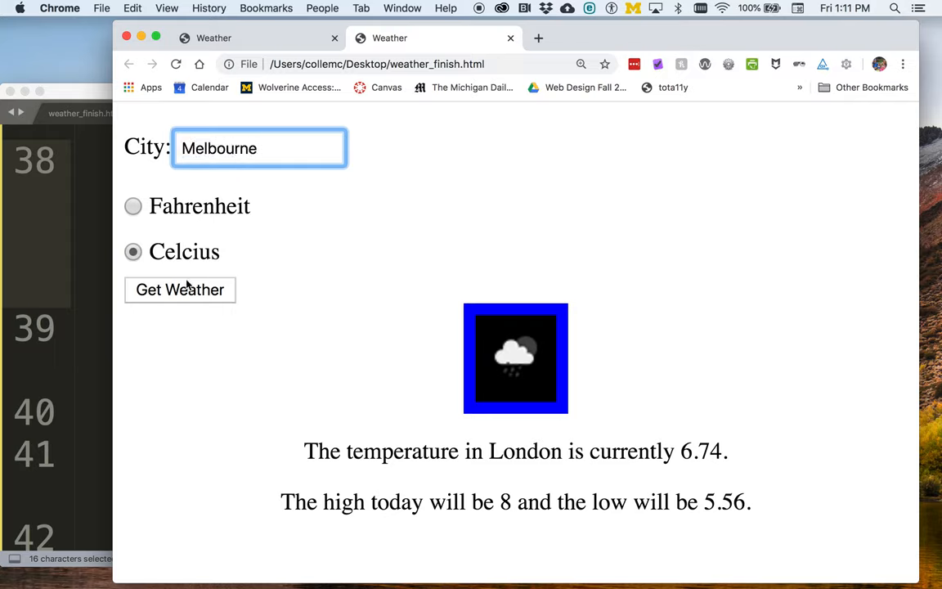
click(179, 290)
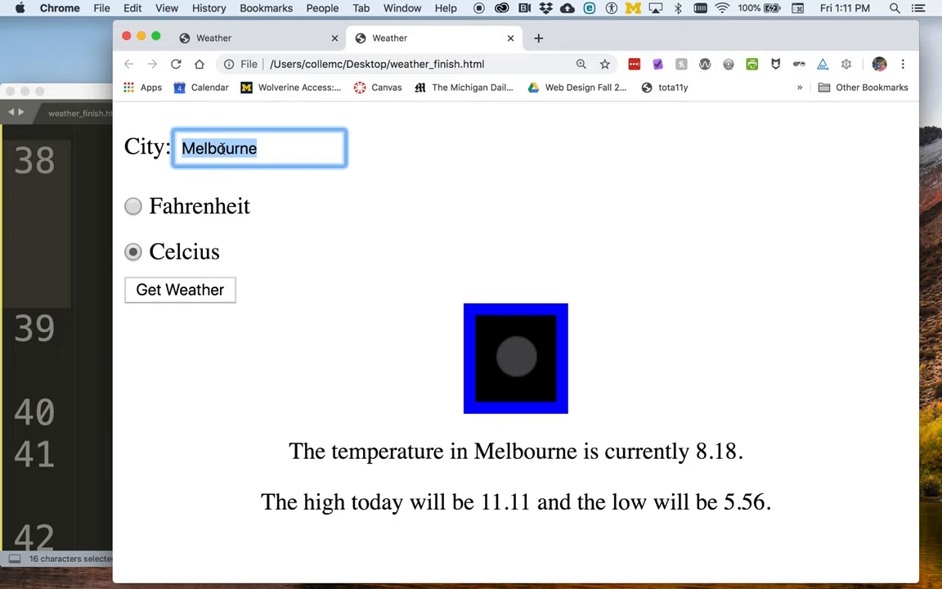
Step: Look up Belize City in Fahrenheit (79.7, high 80.6, low 79, broken clouds), then reset the form
text(Belize City)
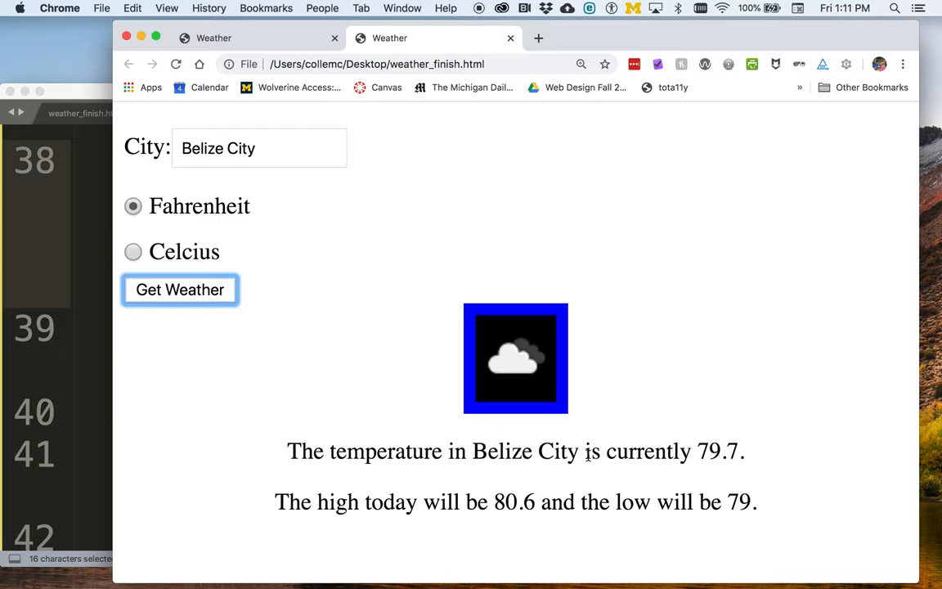
mouse_move(522, 372)
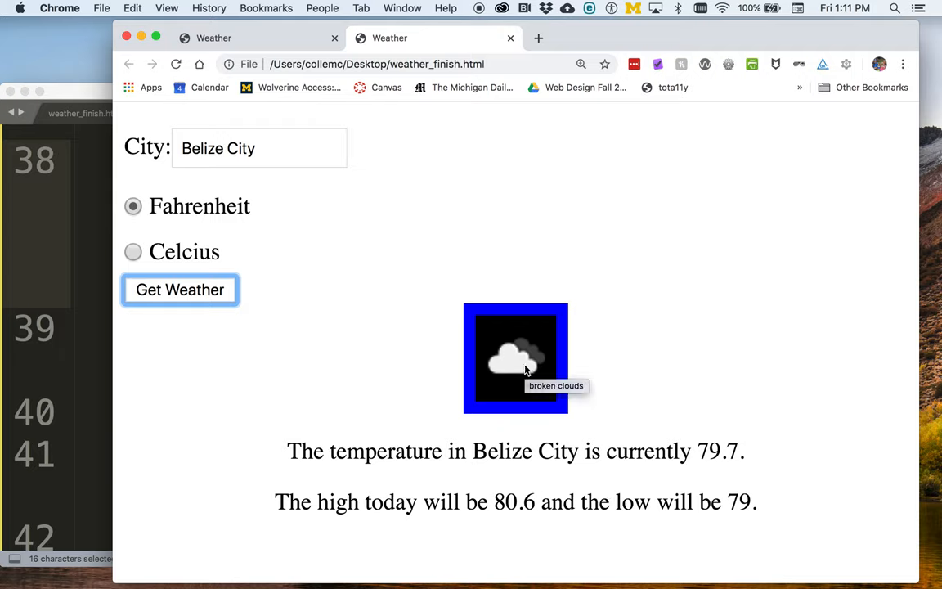
mouse_move(397, 355)
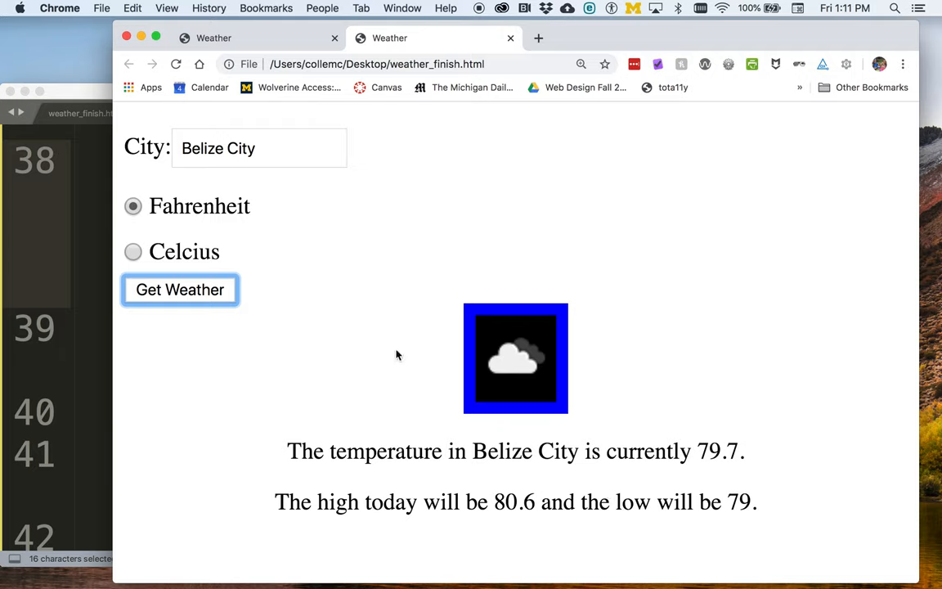
triple_click(217, 148)
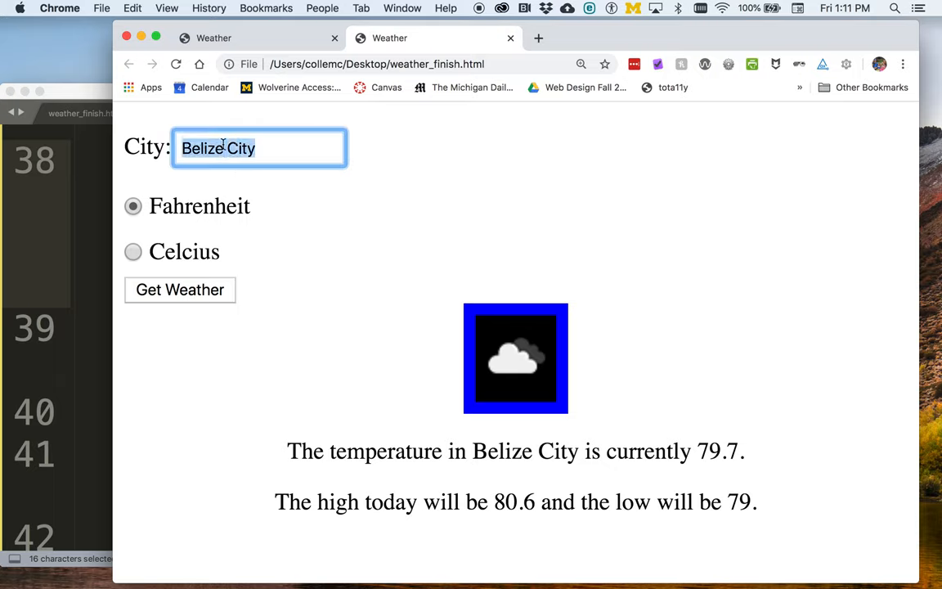
mouse_move(180, 290)
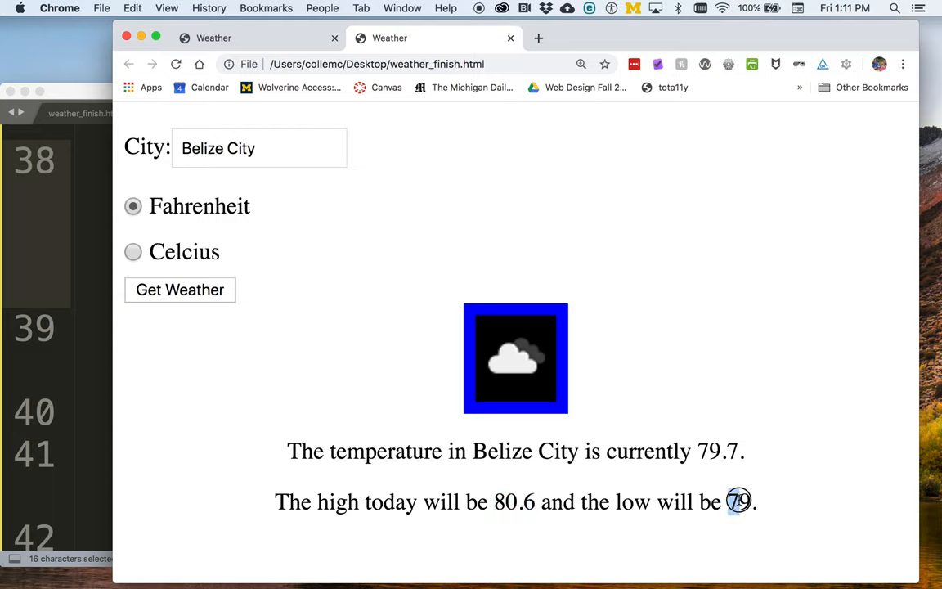
click(259, 149)
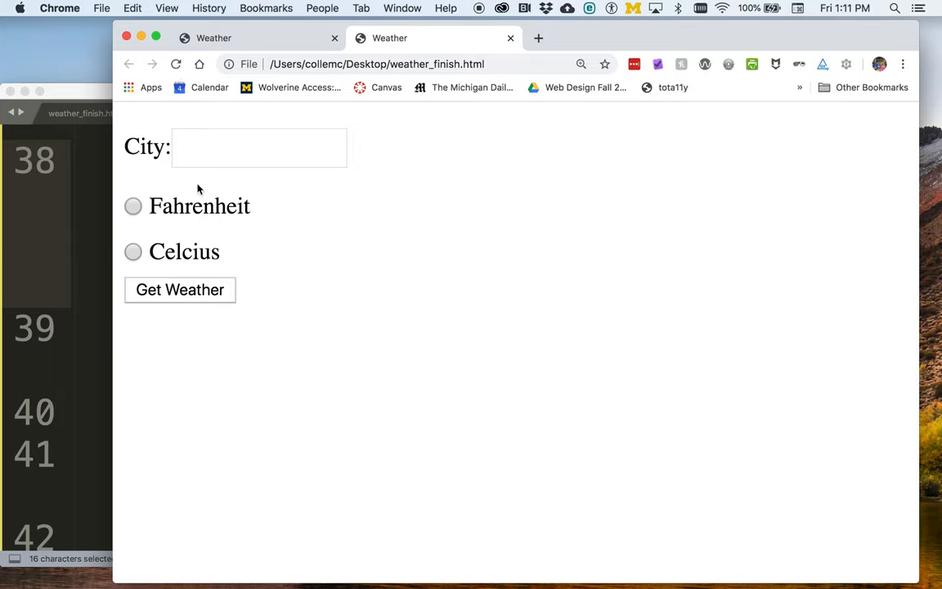
mouse_move(196, 290)
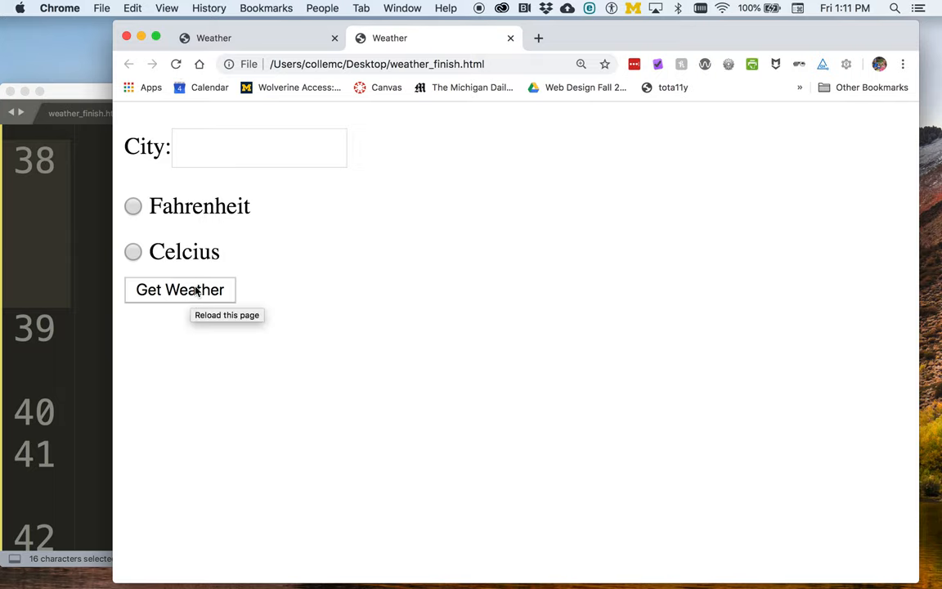
Step: Fetch weather with an empty city, returning Ann Arbor defaults: 33.15, high 35.01, low 30.99
click(180, 290)
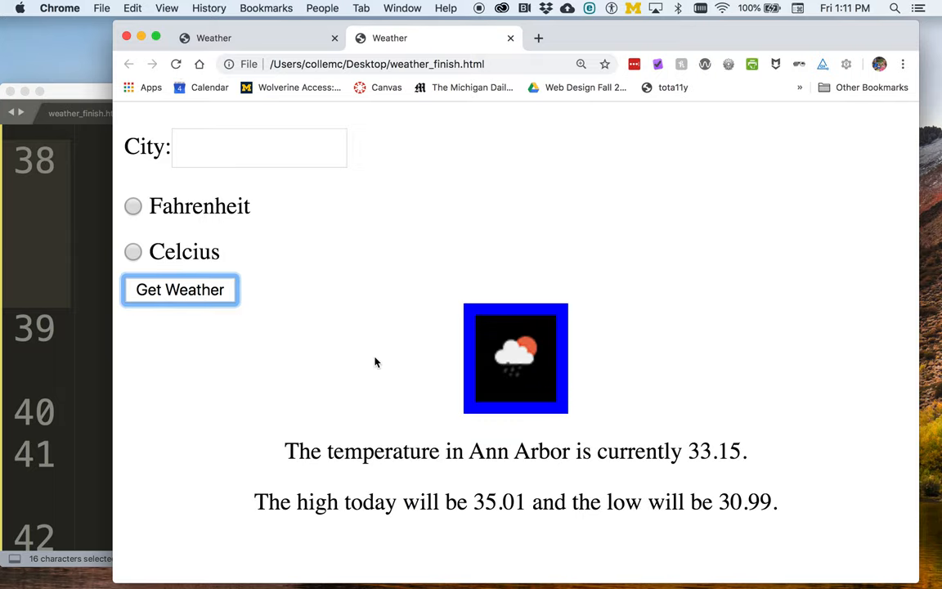
mouse_move(155, 120)
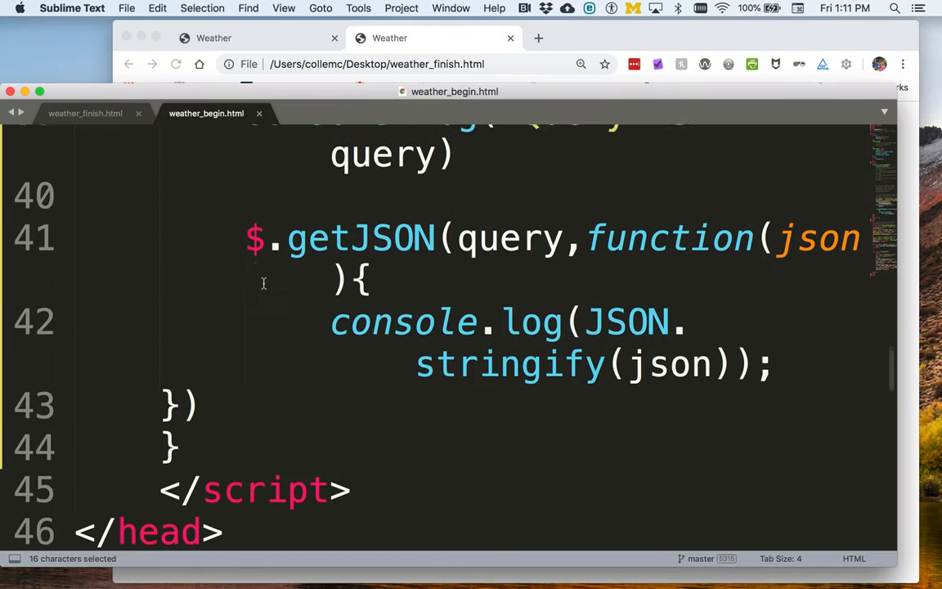
Step: Scroll through weather_begin.html reviewing the getJSON call, body markup and #forecast styles
scroll(down, 3)
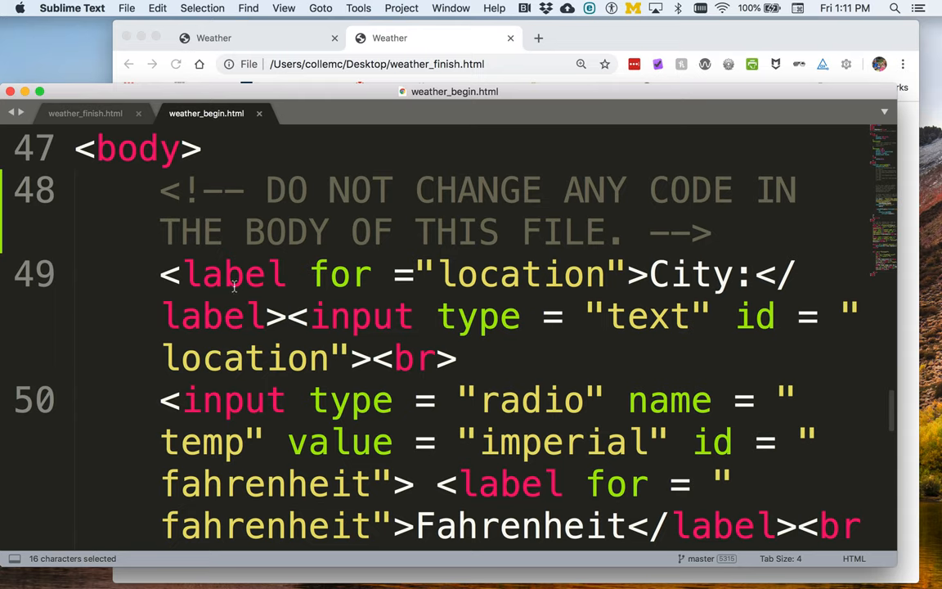
scroll(down, 3)
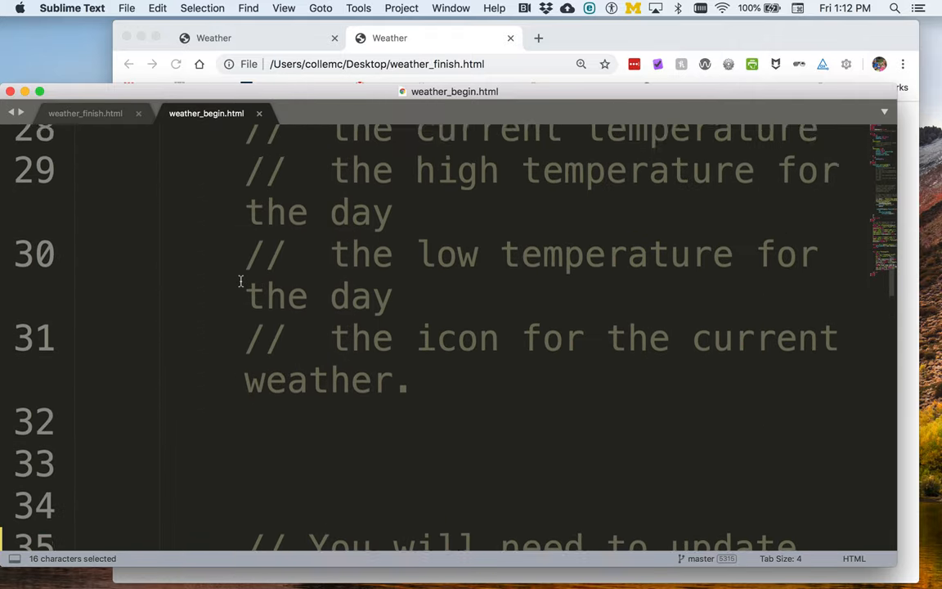
scroll(up, 3)
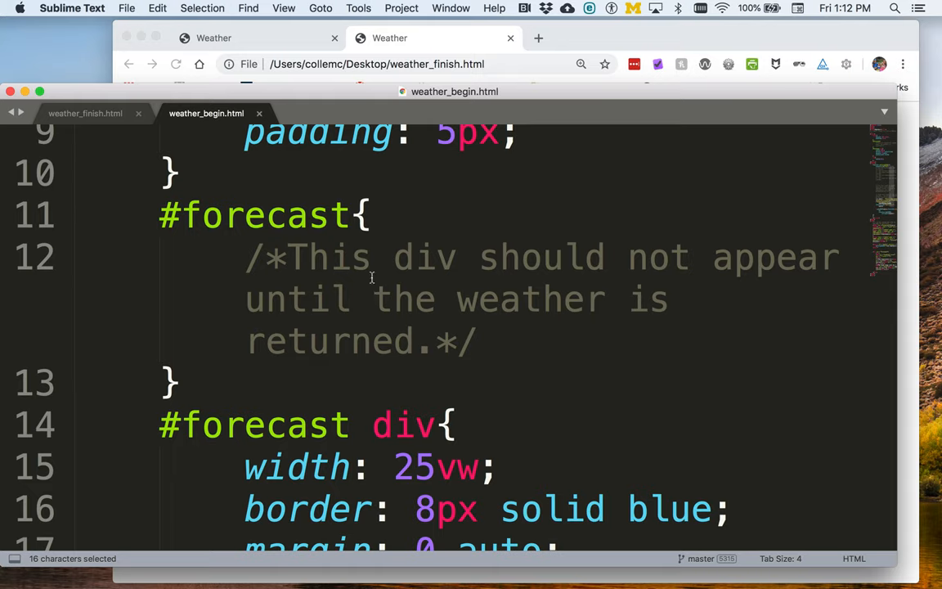
scroll(down, 3)
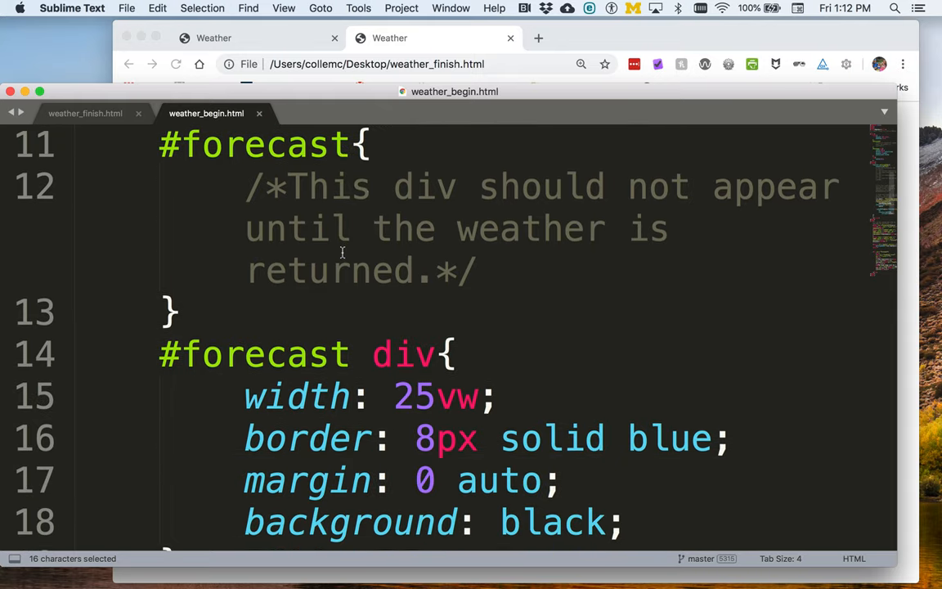